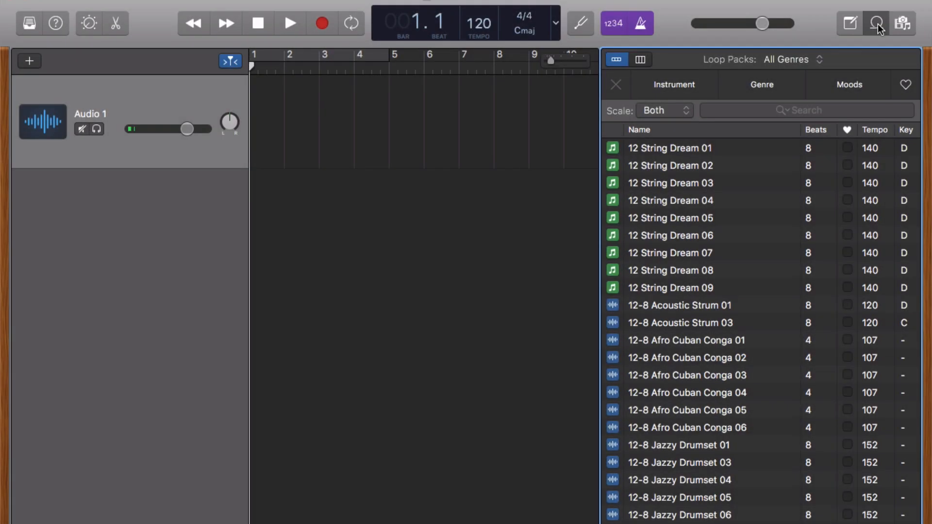
{"action": "mouse_move", "coordinate": [876, 23]}
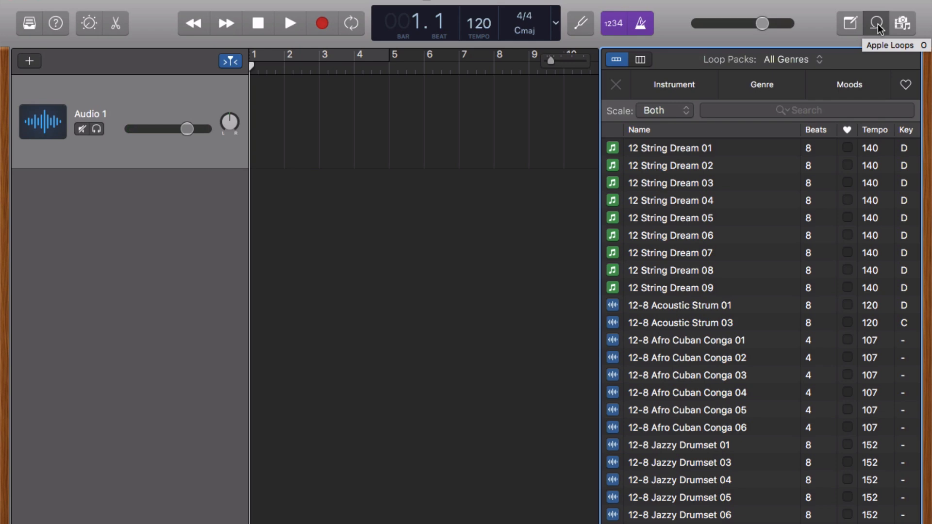
Show only the Chillwave loop pack and browse its loops
{"action": "left_click", "coordinate": [791, 60]}
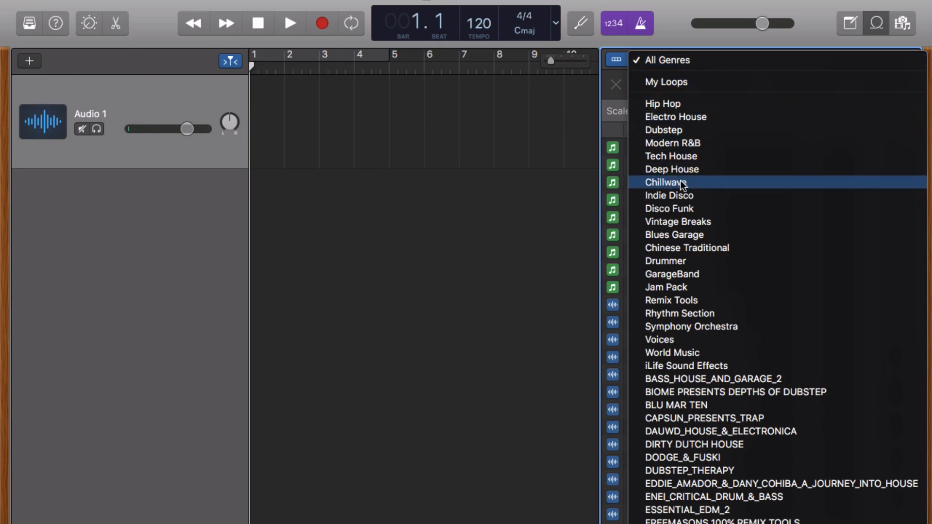
{"action": "left_click", "coordinate": [665, 182]}
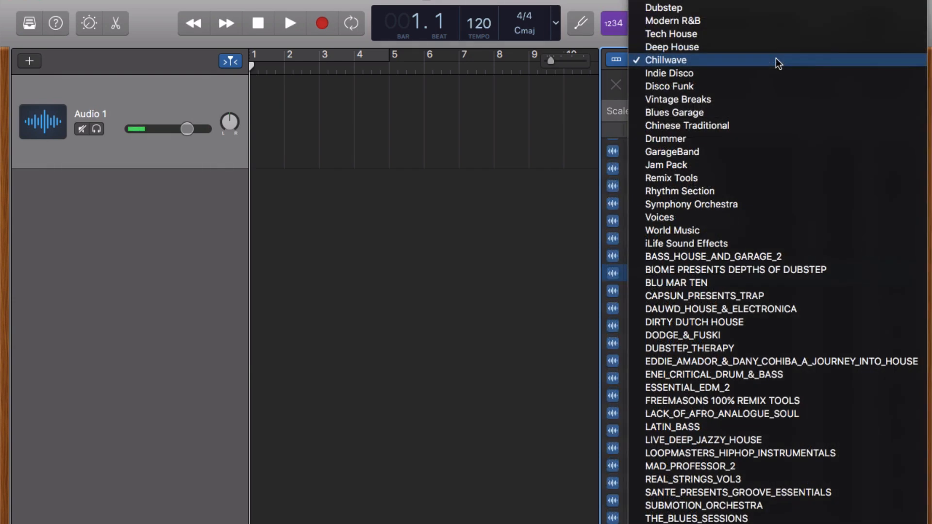
{"action": "mouse_move", "coordinate": [720, 440]}
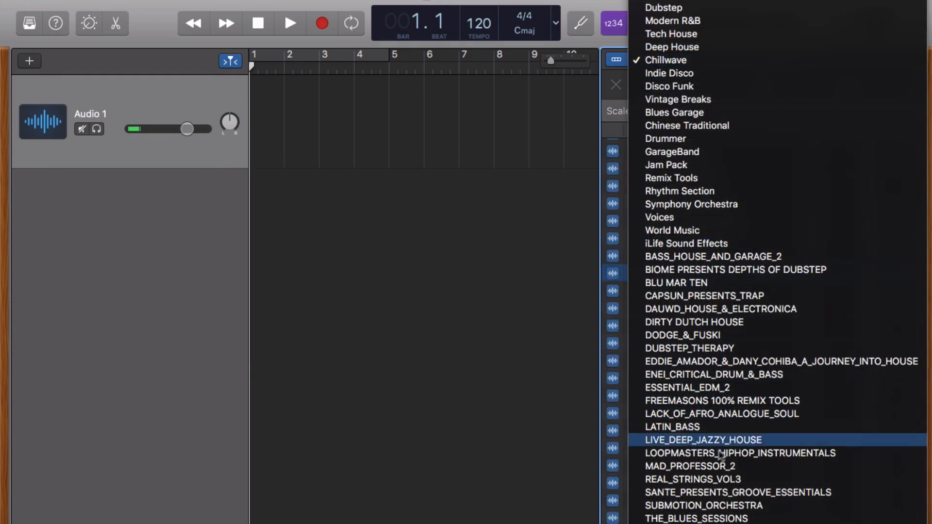
{"action": "scroll", "scroll_direction": "down", "scroll_amount": 3}
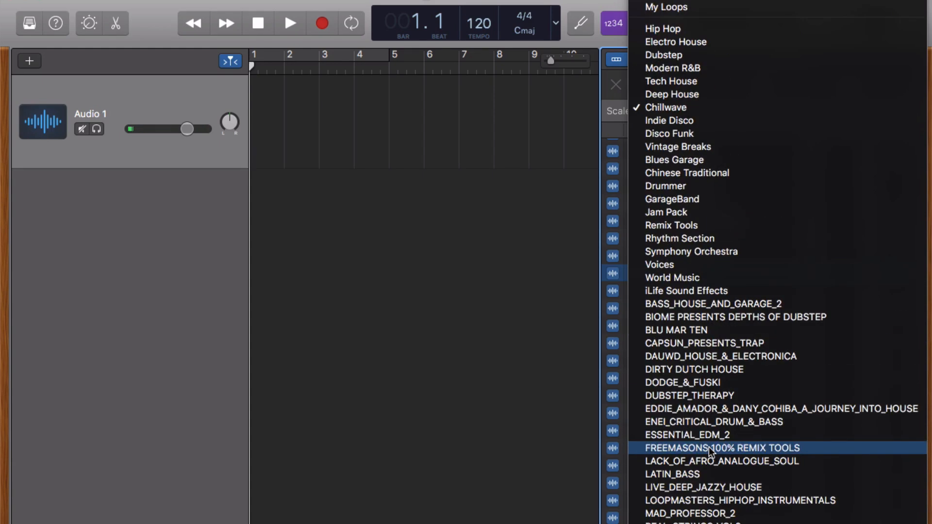
{"action": "left_click", "coordinate": [722, 449]}
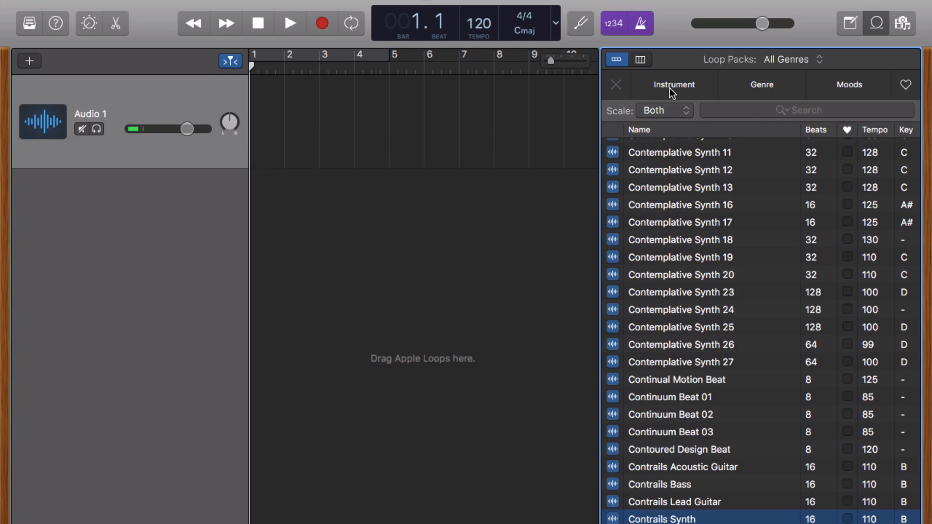
Filter the loops to Synths instruments with the Single mood
{"action": "left_click", "coordinate": [674, 85]}
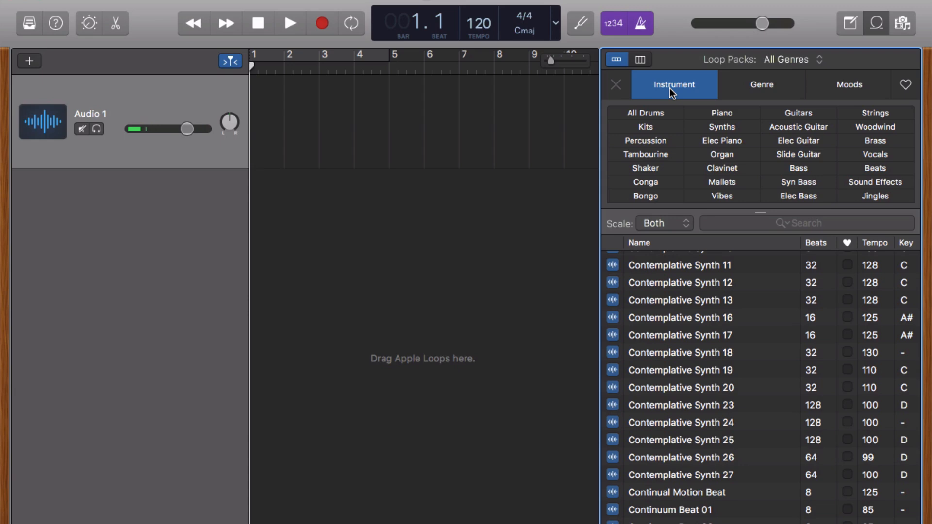
{"action": "left_click", "coordinate": [722, 126]}
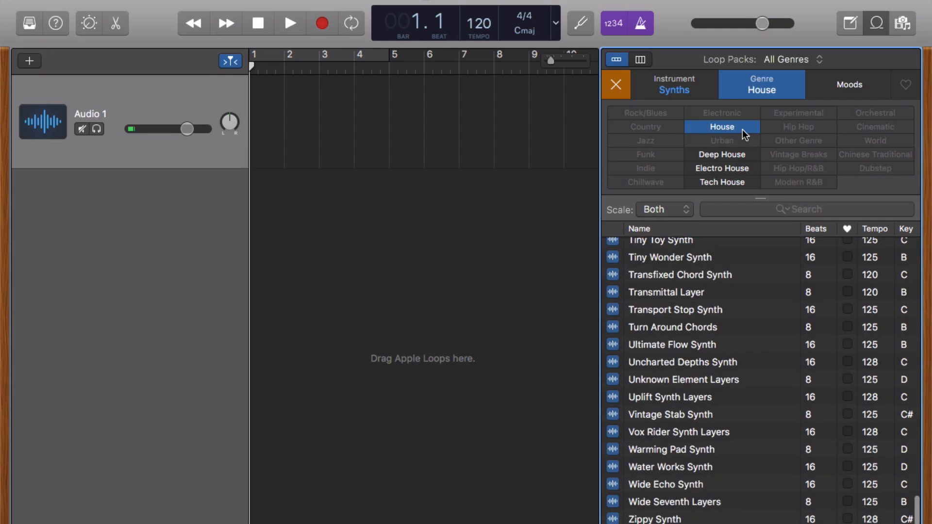
{"action": "left_click", "coordinate": [849, 85]}
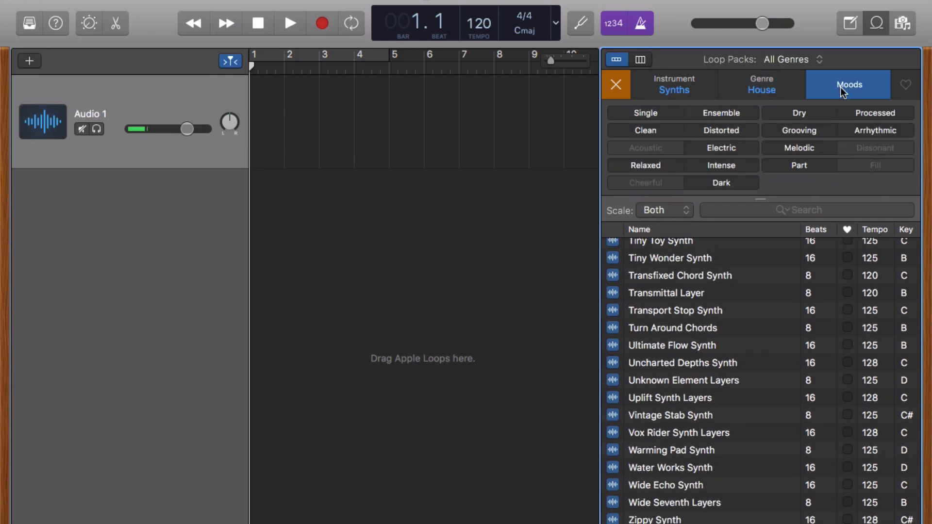
{"action": "left_click", "coordinate": [645, 113]}
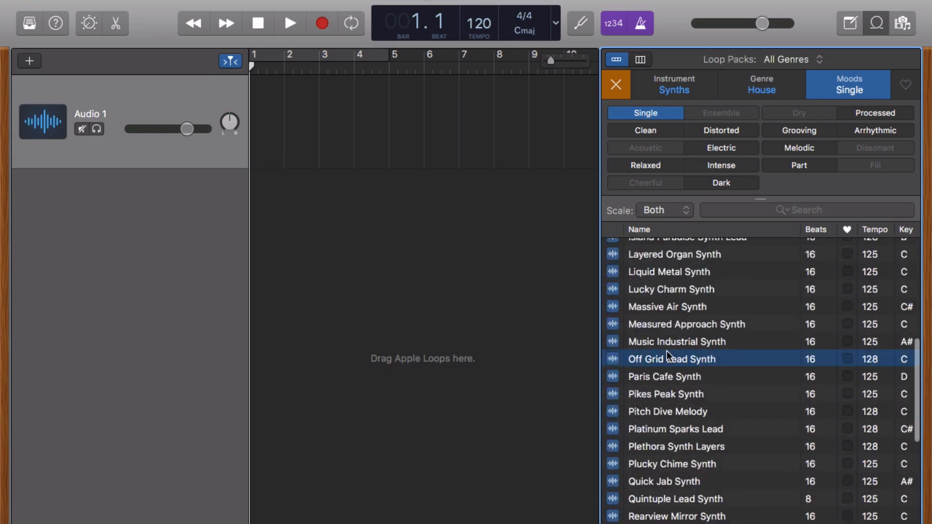
Audition Off Grid Lead Synth, Pitch Dive Melody and a neighbouring loop
{"action": "left_click", "coordinate": [672, 358]}
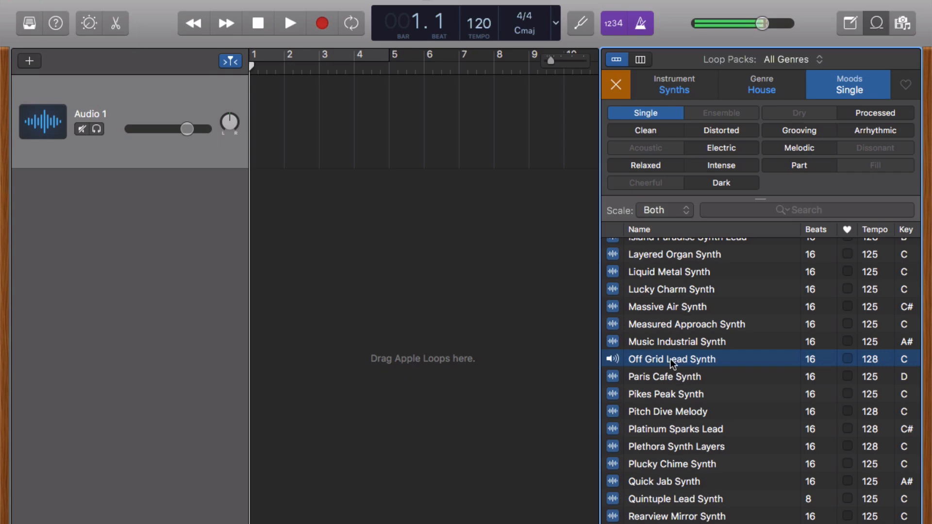
{"action": "left_click", "coordinate": [669, 412]}
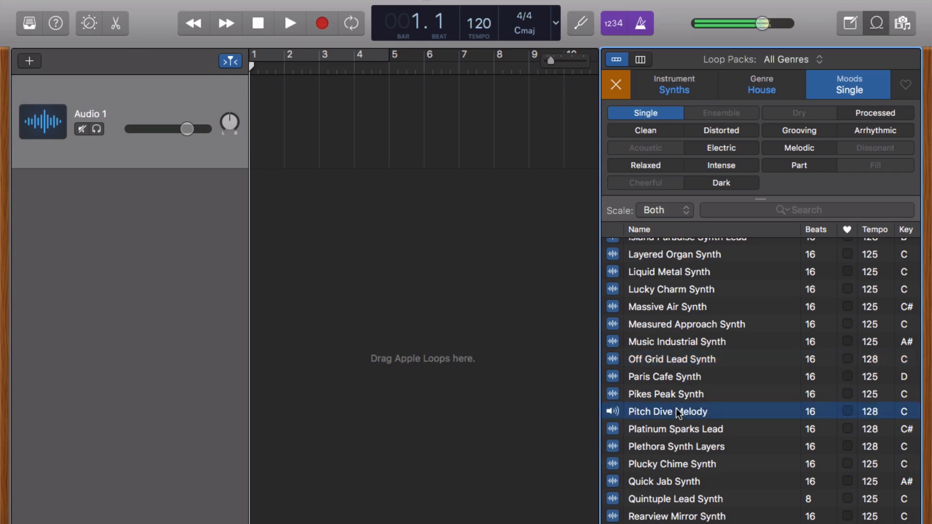
{"action": "left_click", "coordinate": [672, 464]}
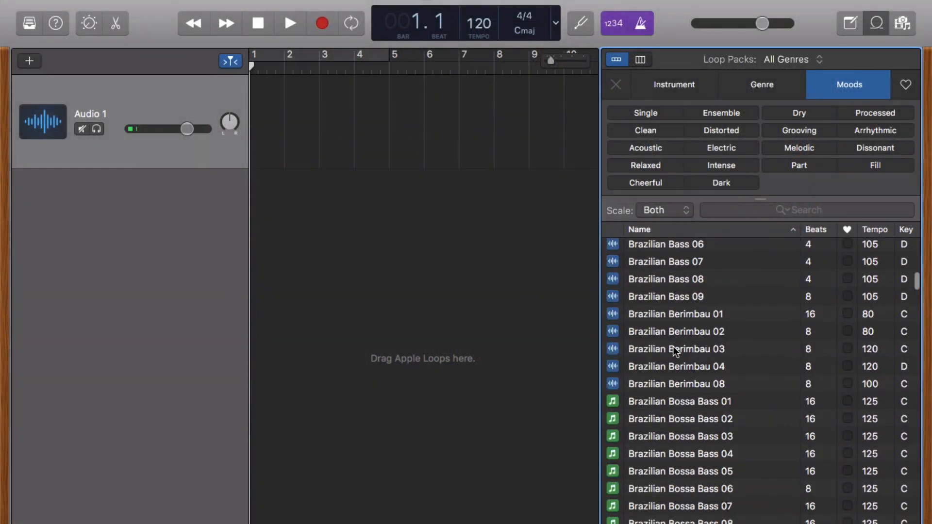
Preview Chordal Synth Pattern loops and add Chordal Synth Pattern 01 as a new track at bar 1
{"action": "scroll", "scroll_direction": "down", "scroll_amount": 3}
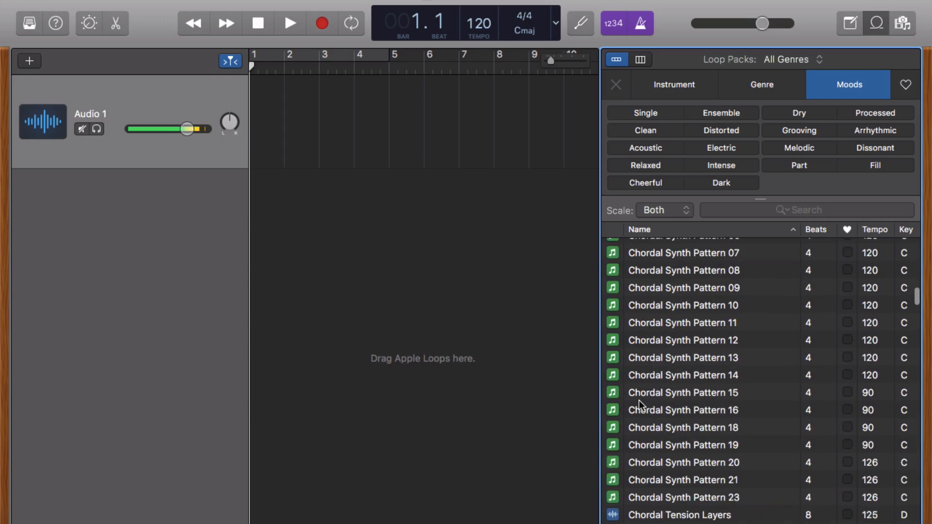
{"action": "left_click", "coordinate": [684, 401]}
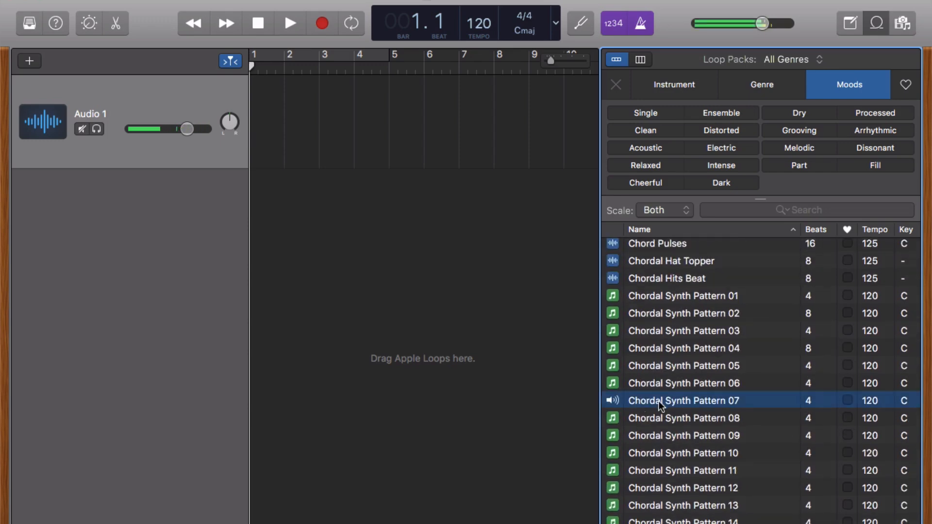
{"action": "left_click", "coordinate": [684, 295]}
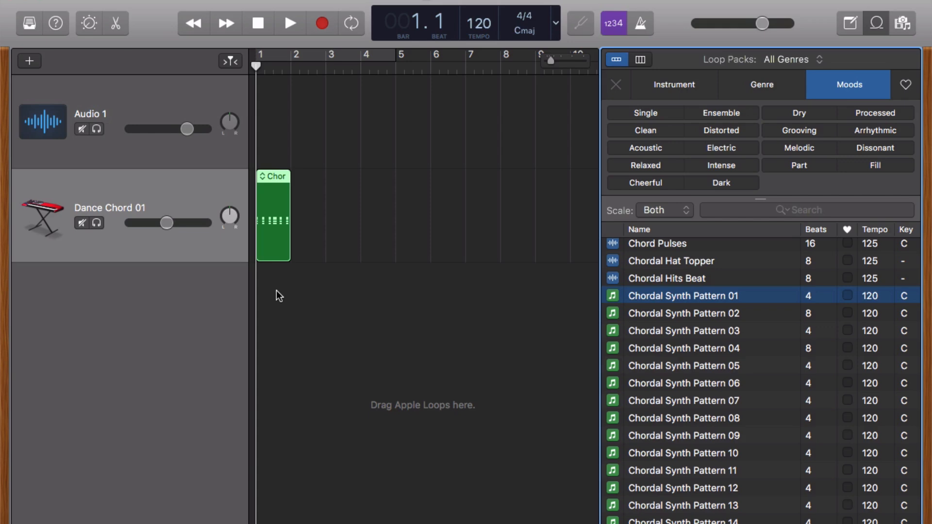
{"action": "left_click", "coordinate": [290, 23]}
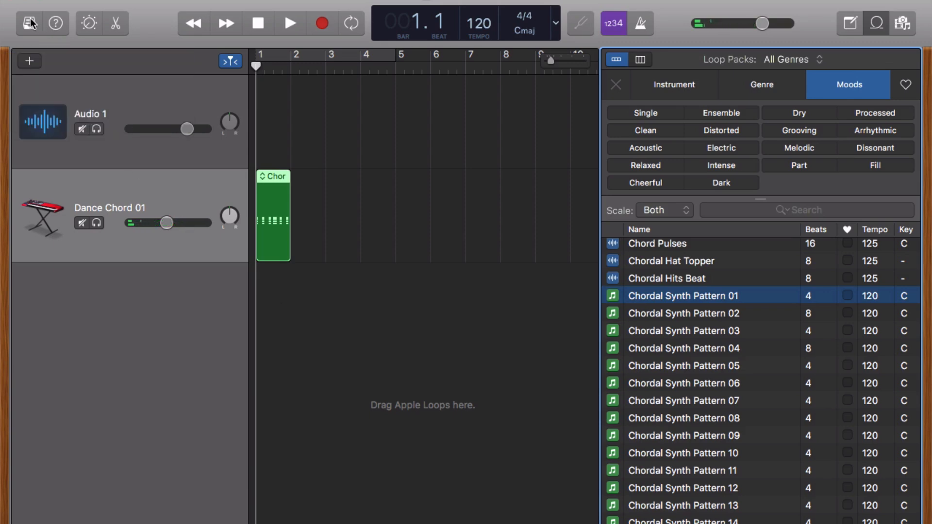
Give the chord track the Steinway Grand Piano sound from the Library
{"action": "left_click", "coordinate": [29, 24]}
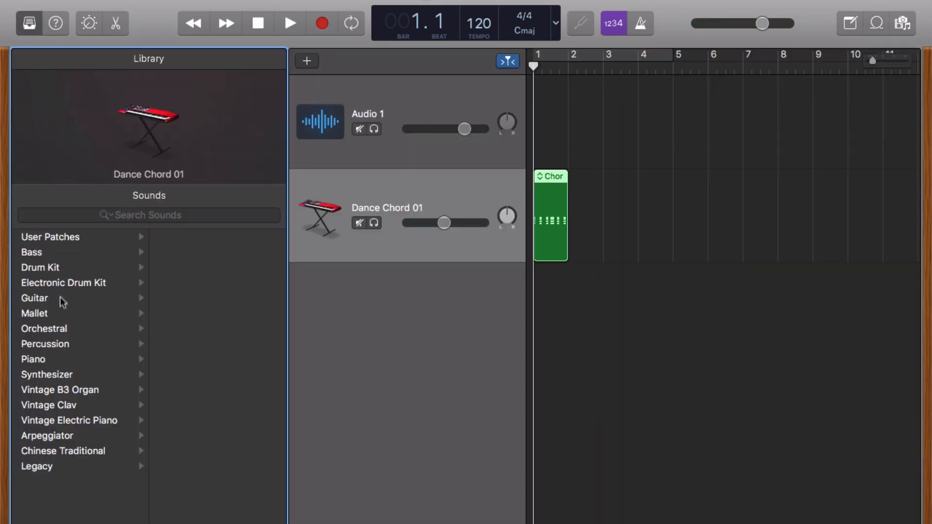
{"action": "left_click", "coordinate": [33, 359]}
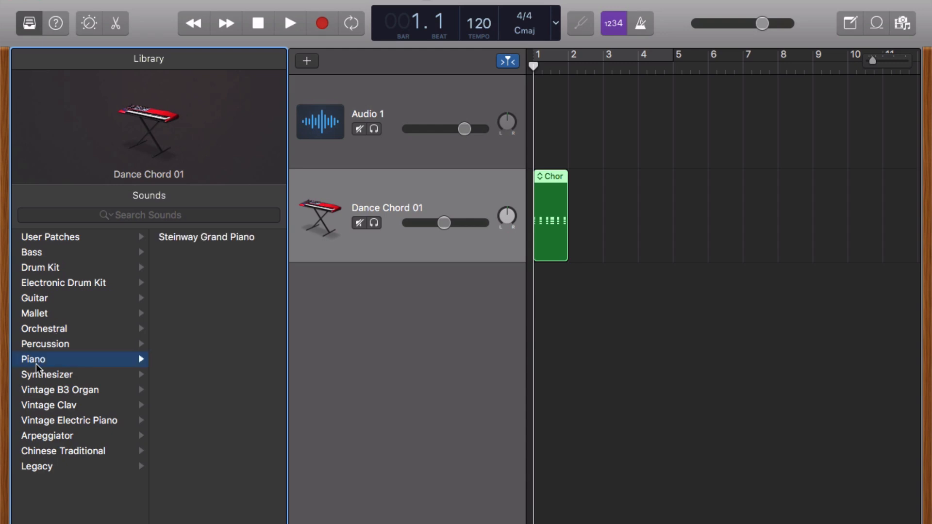
{"action": "left_click", "coordinate": [206, 237]}
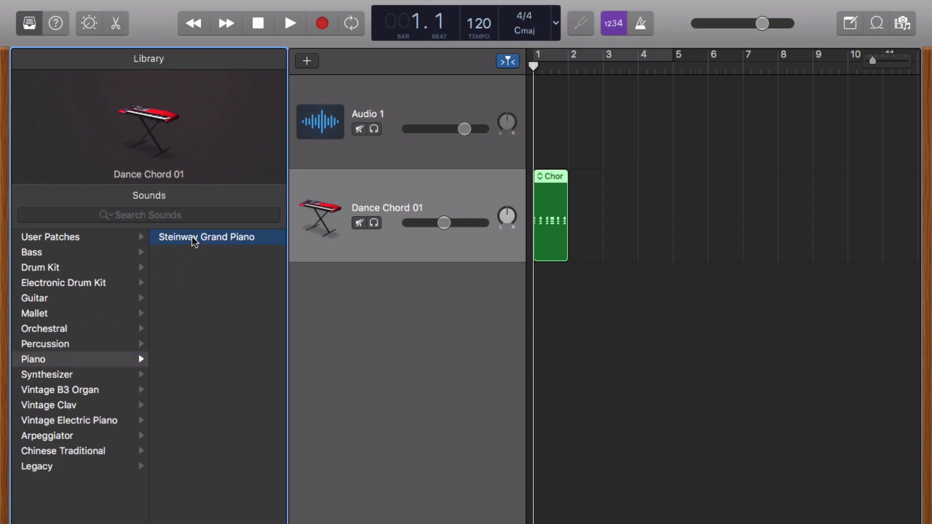
{"action": "left_click", "coordinate": [289, 23]}
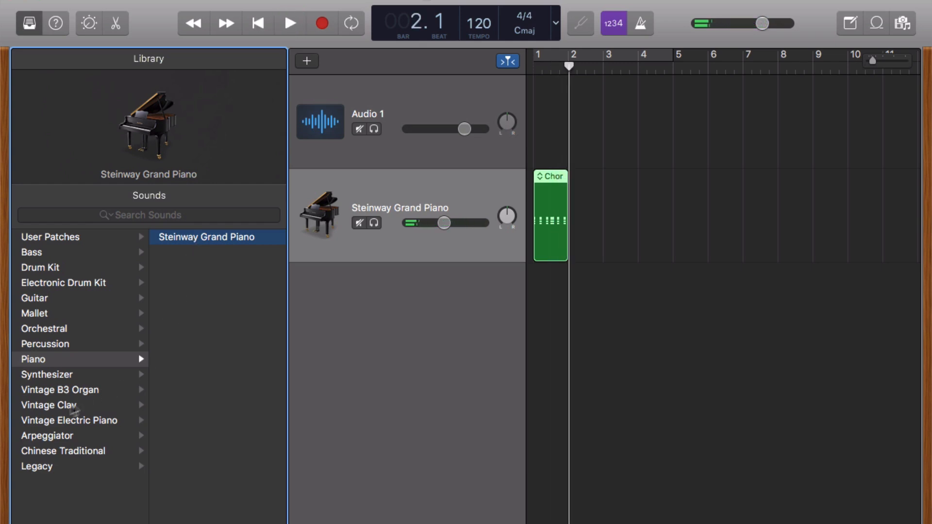
Show the Vintage Electric Piano patches and choose one for the track
{"action": "left_click", "coordinate": [68, 420]}
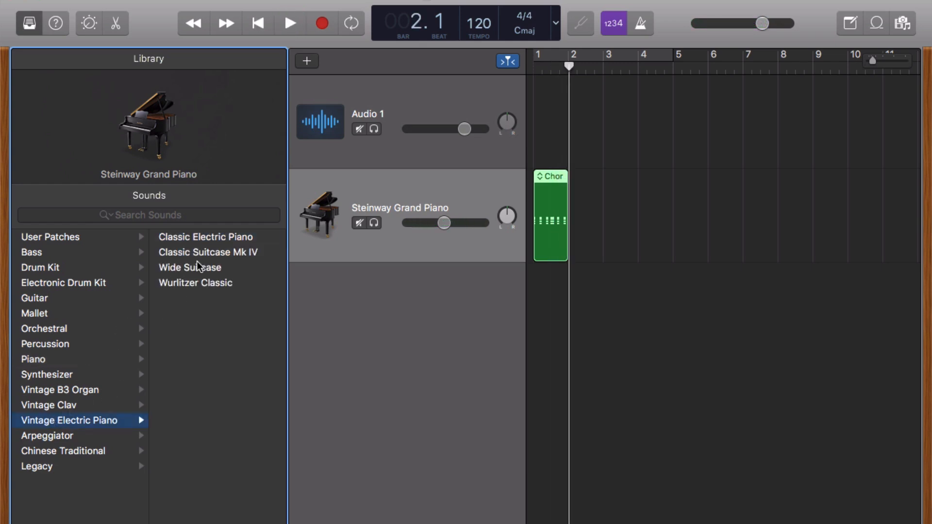
{"action": "left_click", "coordinate": [190, 267]}
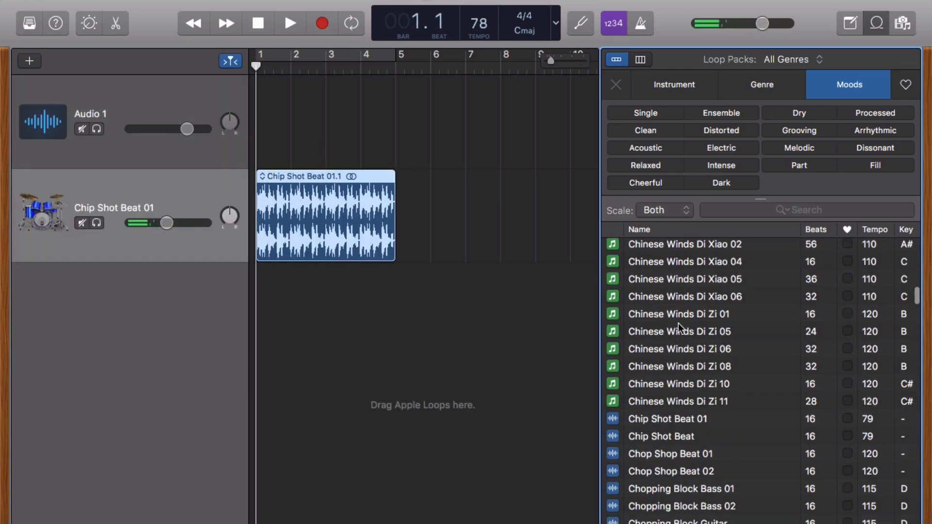
Add Chinese Winds Di Zi 01 as a new track below Chip Shot Beat 01
{"action": "left_click_drag", "start_coordinate": [678, 314], "coordinate": [327, 309]}
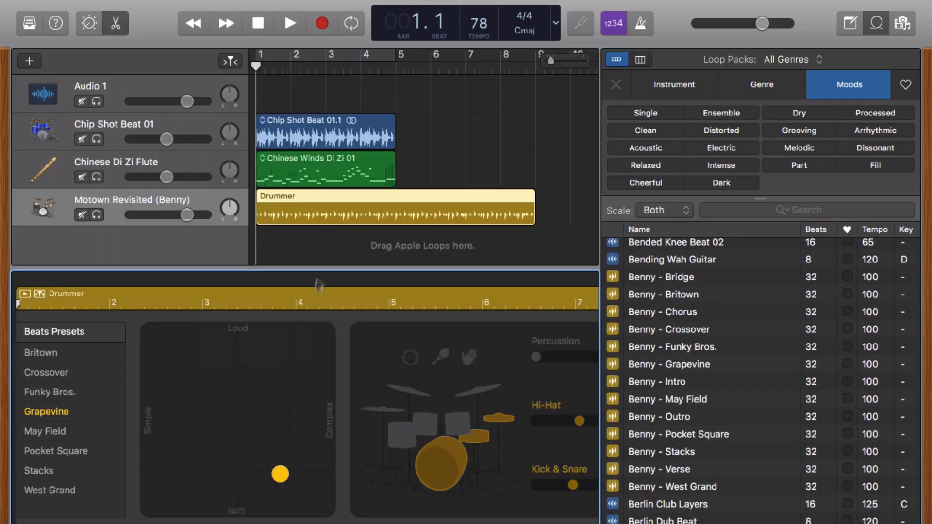
{"action": "left_click", "coordinate": [674, 84]}
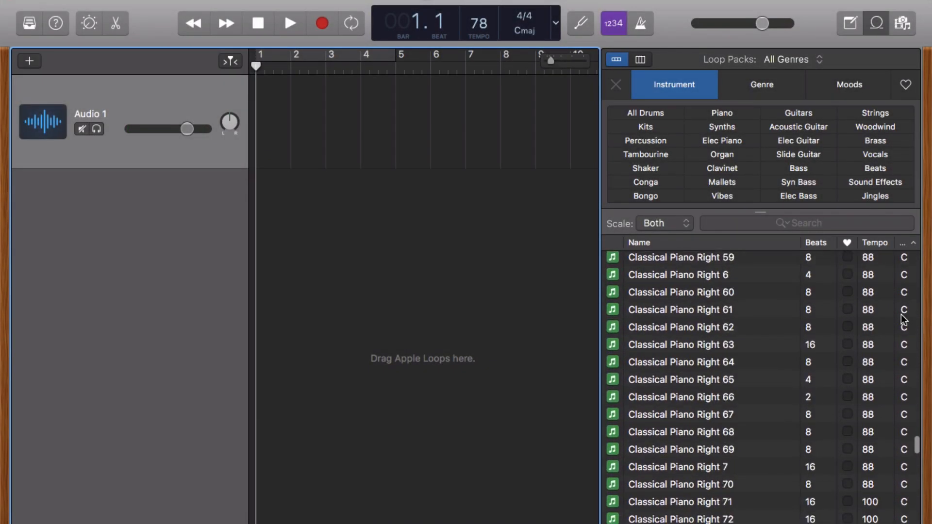
Scroll the Instrument loop results and sort them by the Beats column
{"action": "scroll", "scroll_direction": "down", "scroll_amount": 3}
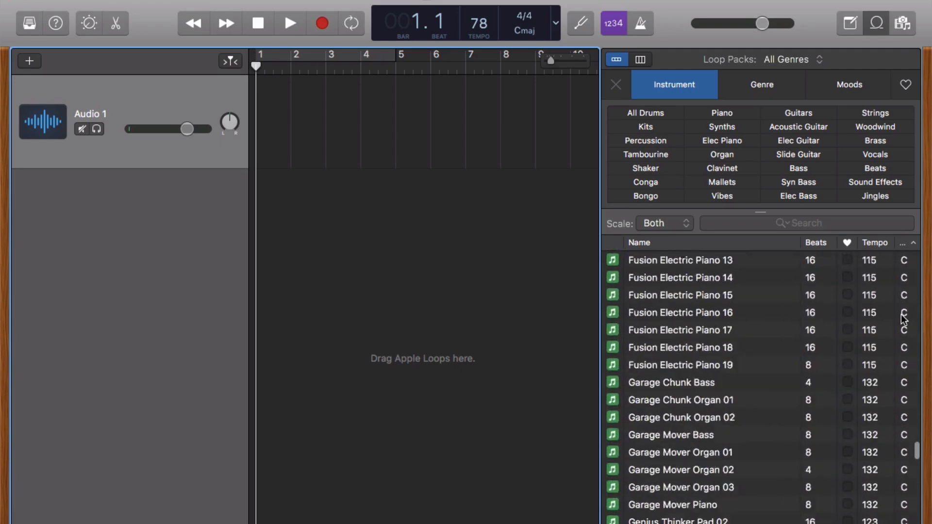
{"action": "scroll", "scroll_direction": "down", "scroll_amount": 3}
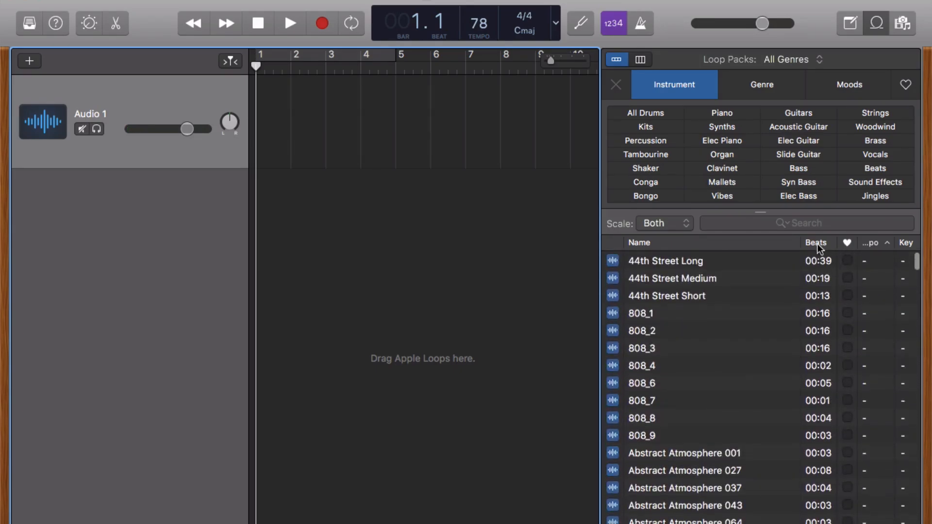
{"action": "left_click", "coordinate": [817, 242]}
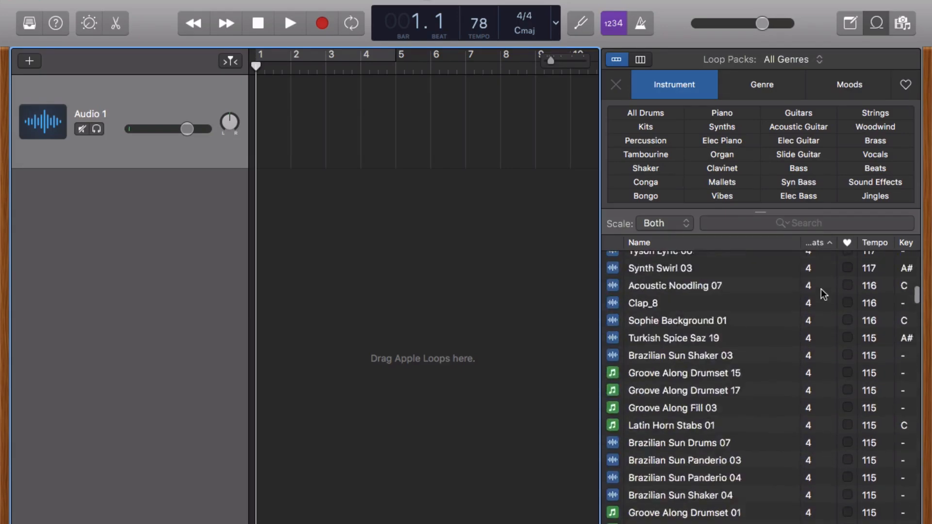
{"action": "scroll", "scroll_direction": "down", "scroll_amount": 3}
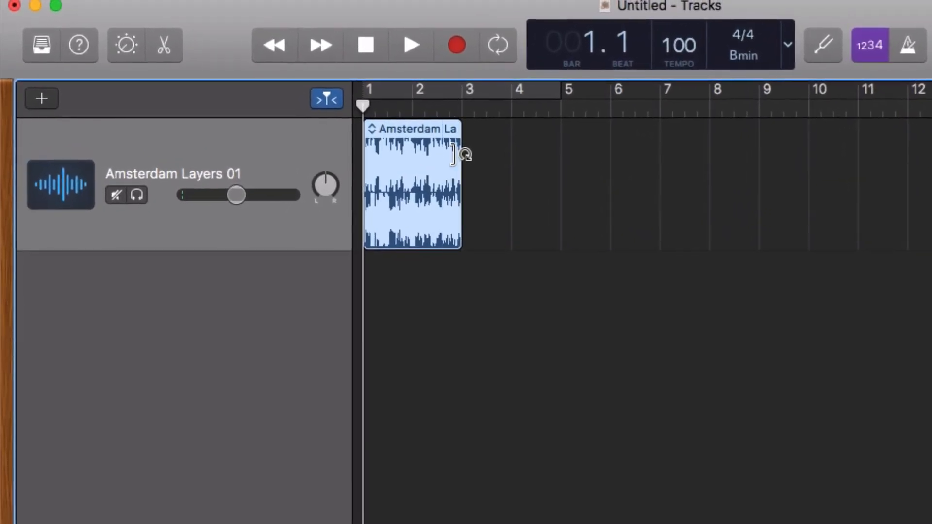
{"action": "left_click_drag", "start_coordinate": [459, 161], "coordinate": [585, 160]}
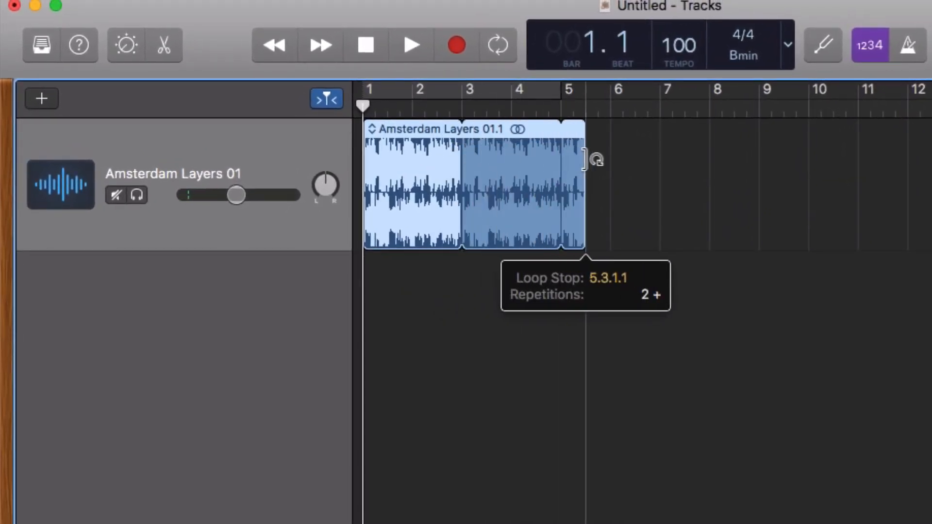
{"action": "left_click_drag", "start_coordinate": [585, 161], "coordinate": [659, 160]}
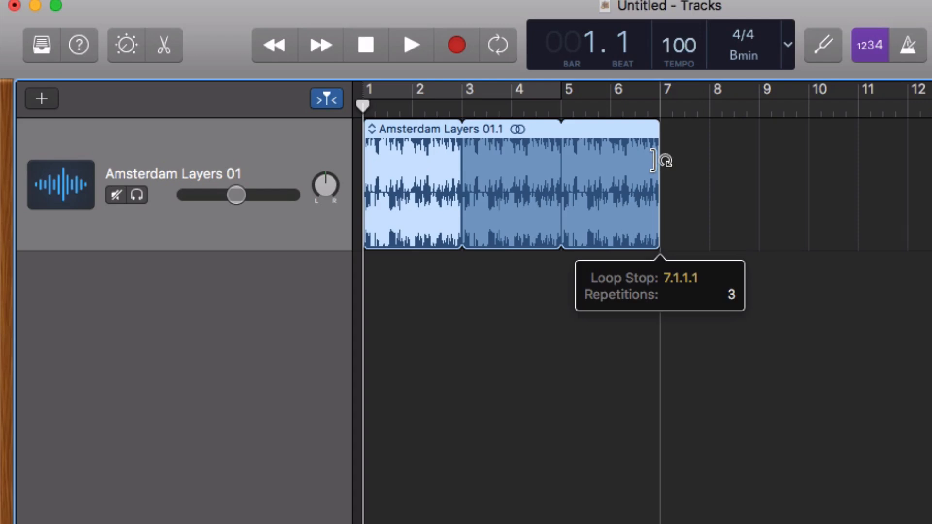
{"action": "left_click_drag", "start_coordinate": [659, 160], "coordinate": [756, 160]}
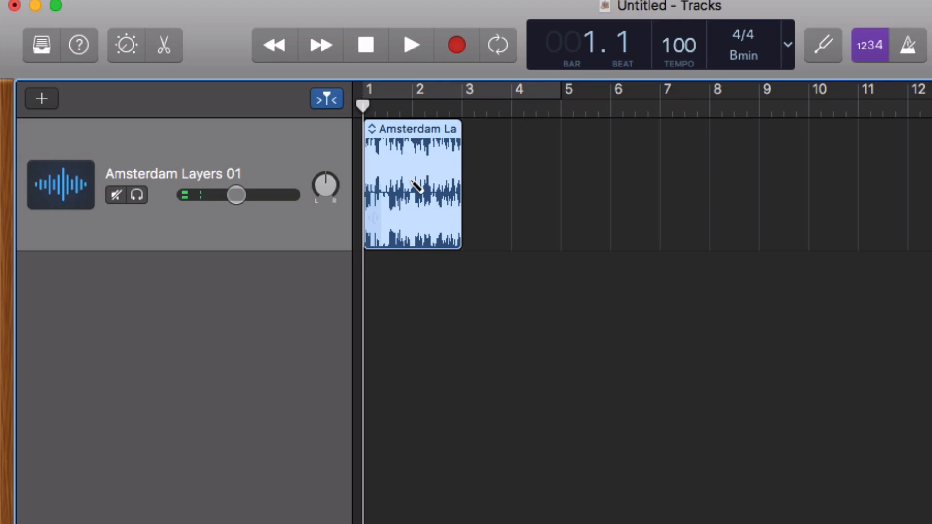
Copy the Amsterdam Layers 01 region and paste copies so it fills bars 1 to 7
{"action": "key", "text": "cmd+c"}
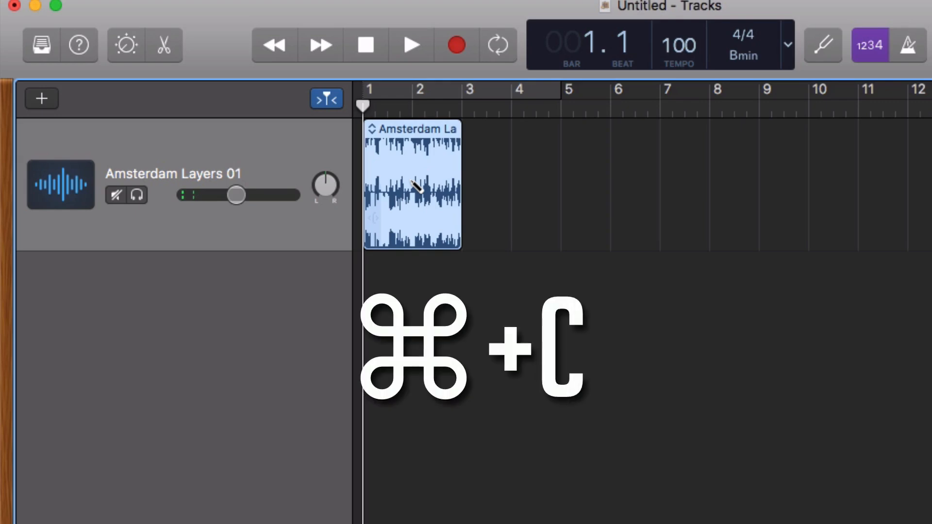
{"action": "key", "text": "cmd+c"}
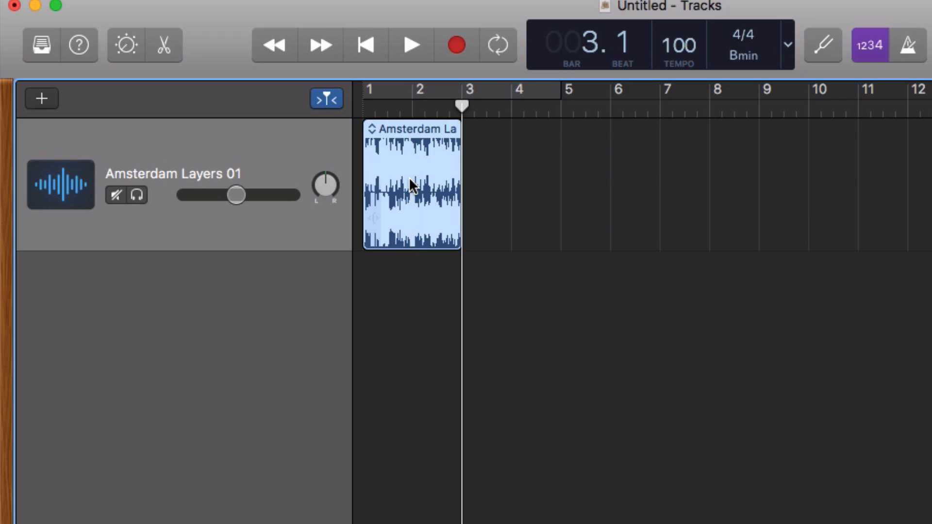
{"action": "key", "text": "cmd+v"}
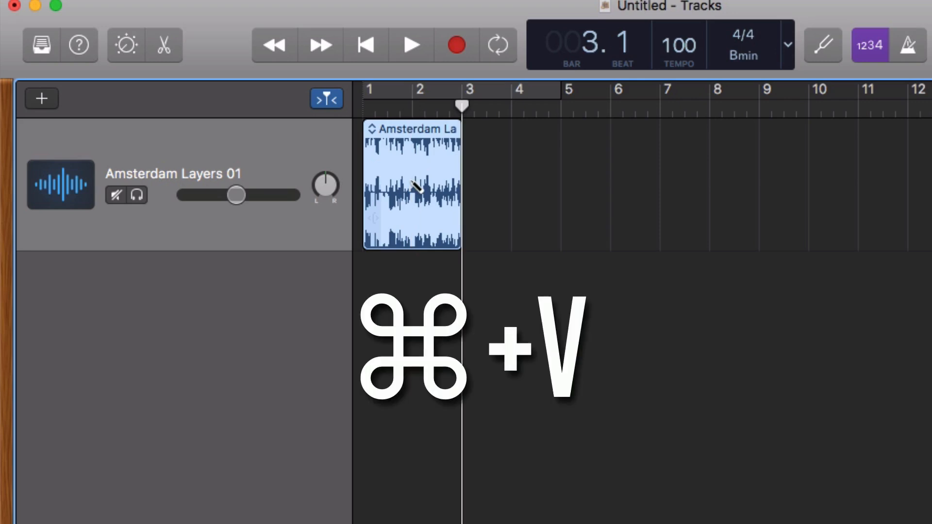
{"action": "key", "text": "cmd+v"}
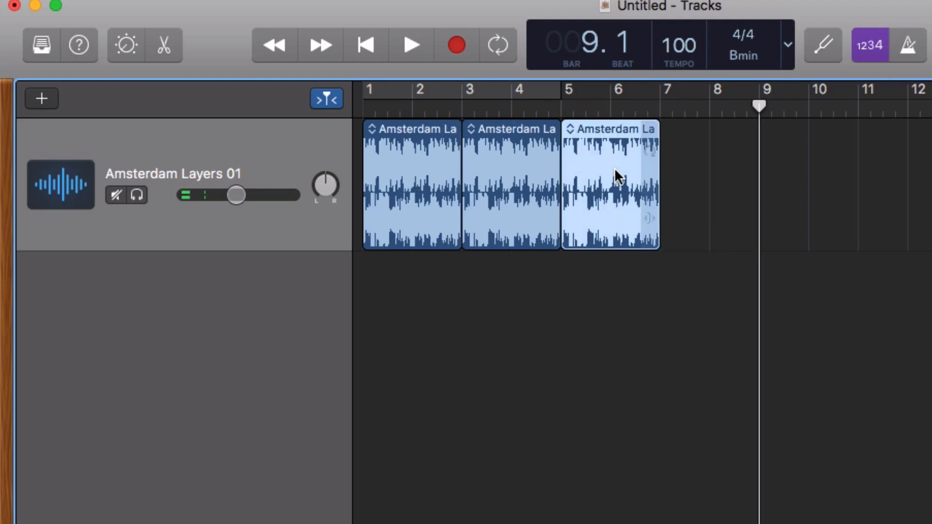
{"action": "key", "text": "Delete"}
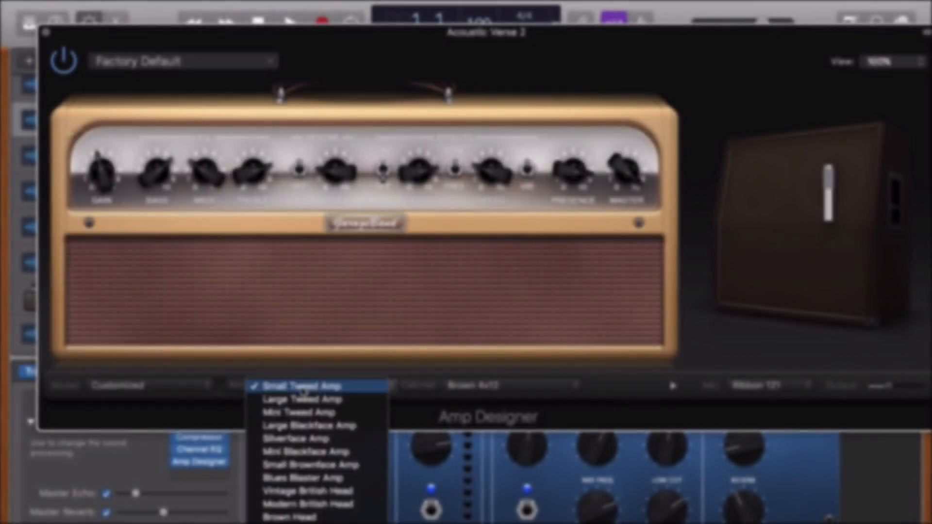
Set Amp Designer to Large Tweed Amp, then pick another amp model from the list
{"action": "left_click", "coordinate": [304, 400]}
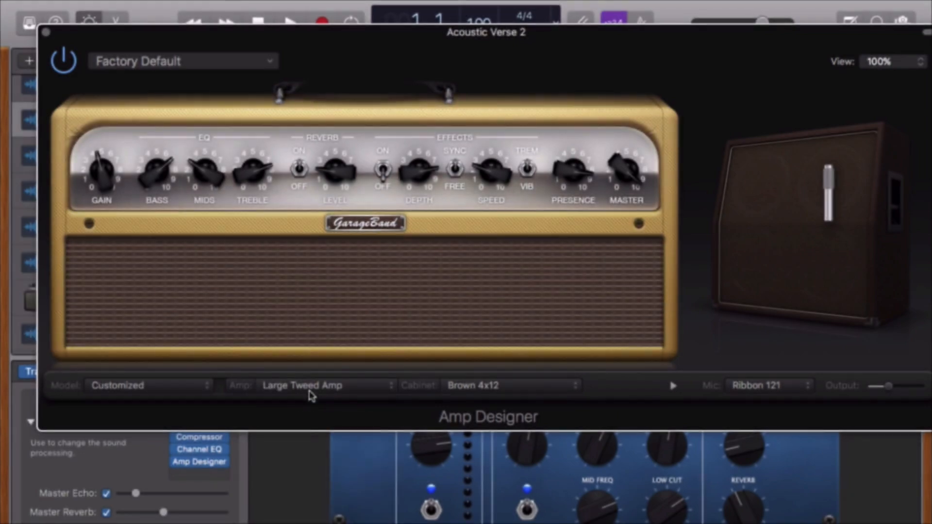
{"action": "left_click", "coordinate": [325, 385]}
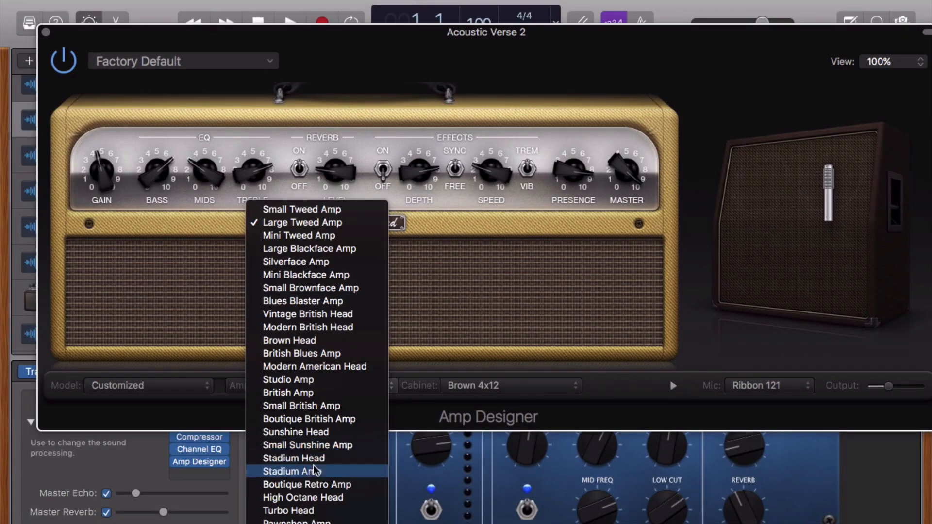
{"action": "left_click", "coordinate": [291, 472]}
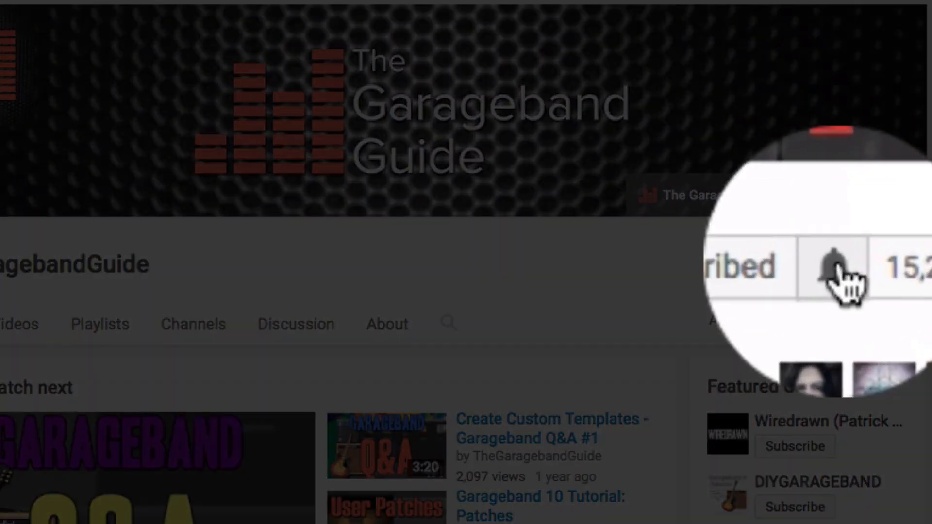
Tick 'Send me all notifications' for TheGaragebandGuide channel
{"action": "left_click", "coordinate": [831, 268]}
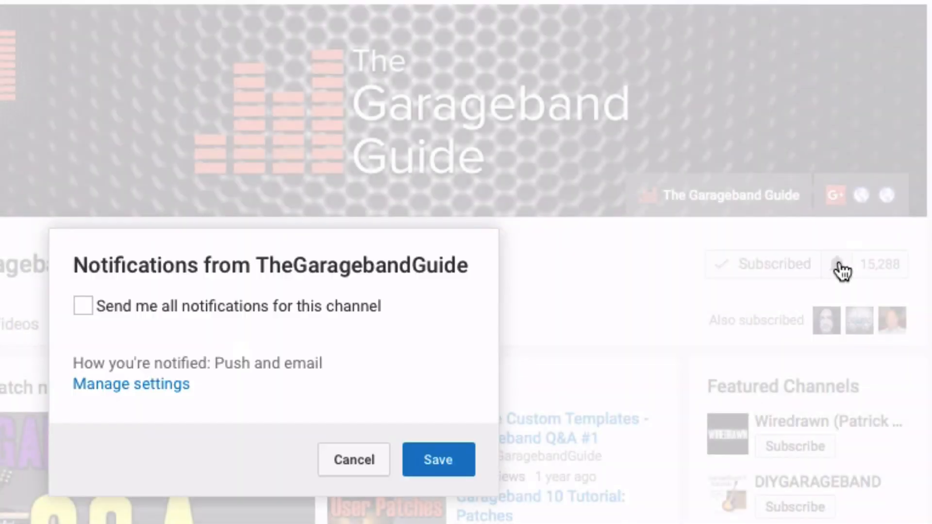
{"action": "left_click", "coordinate": [82, 306]}
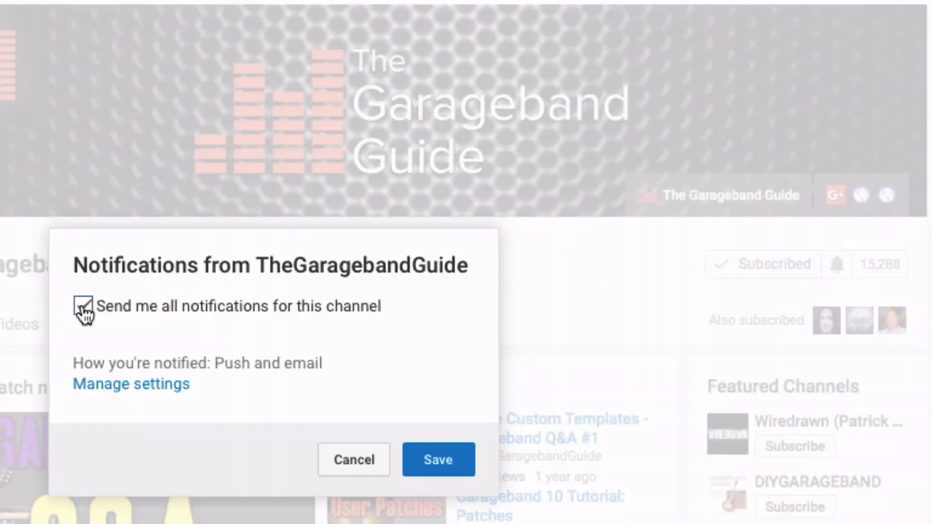